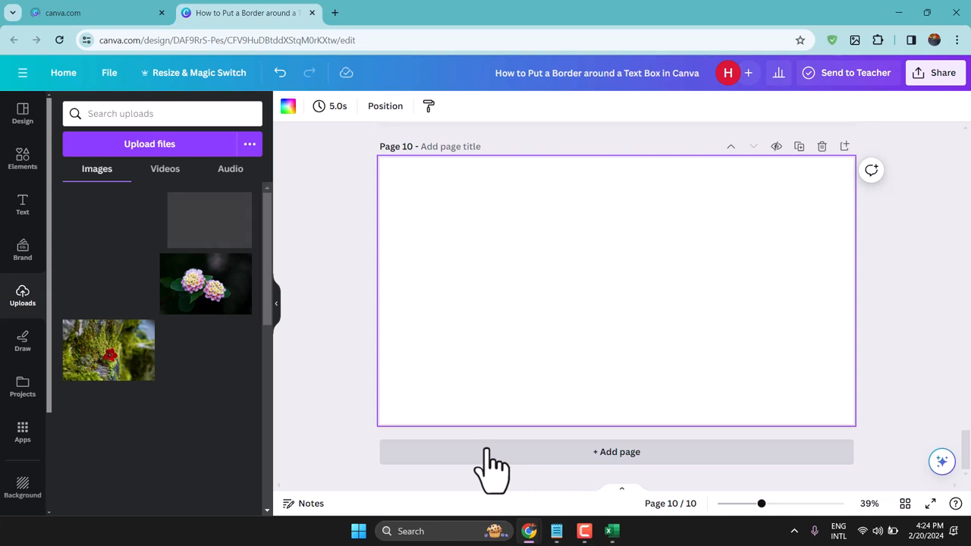
mouse_move(12, 160)
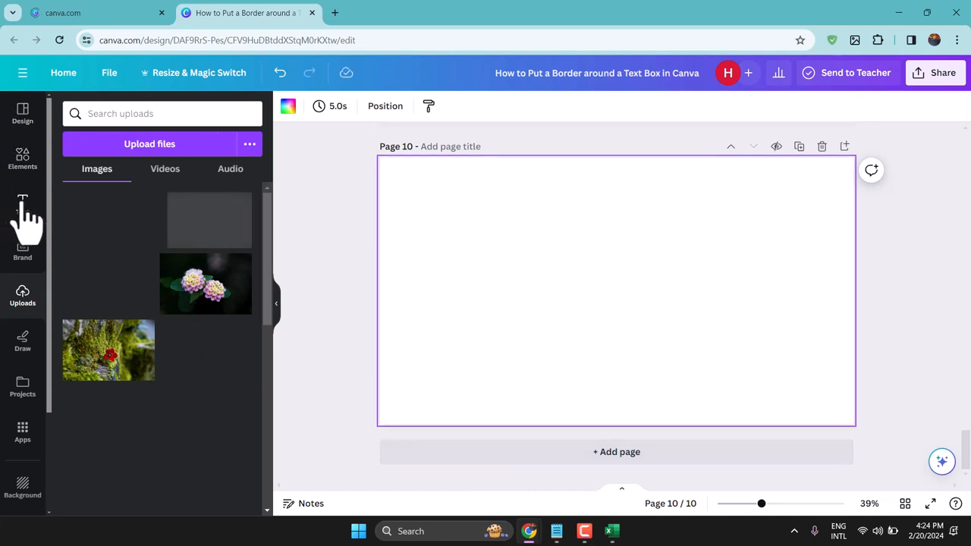
Step: Add an 'Add a heading' text box from the Text panel and enlarge it to size 157
click(21, 205)
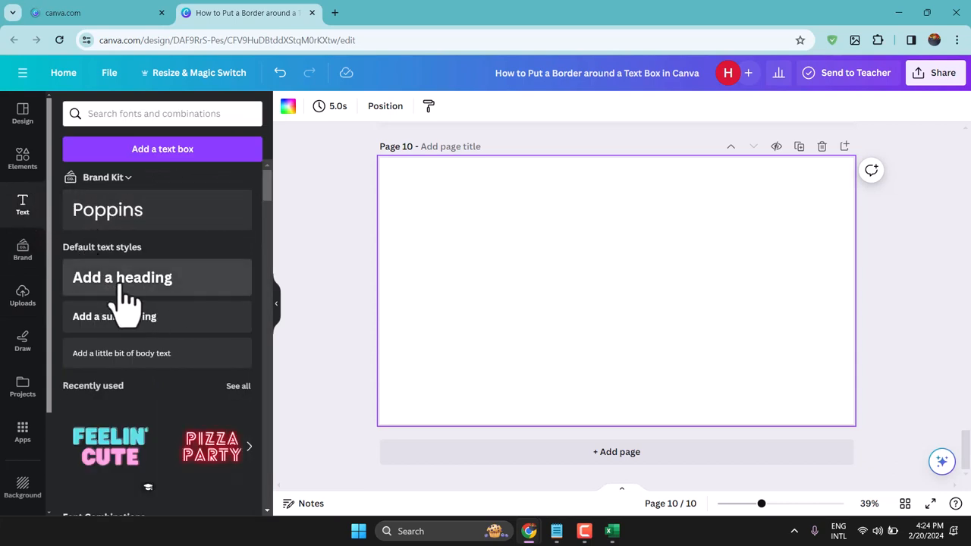
click(121, 276)
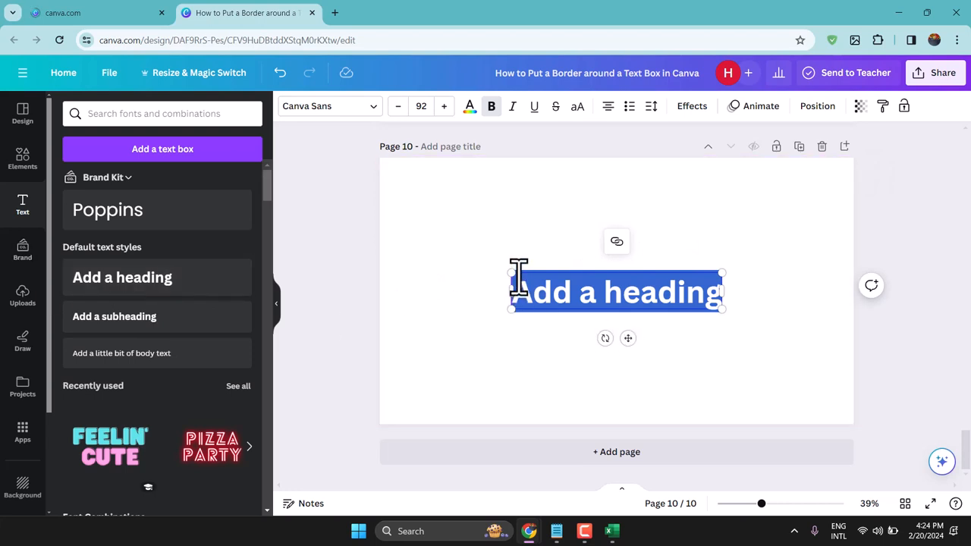
drag(513, 273, 415, 256)
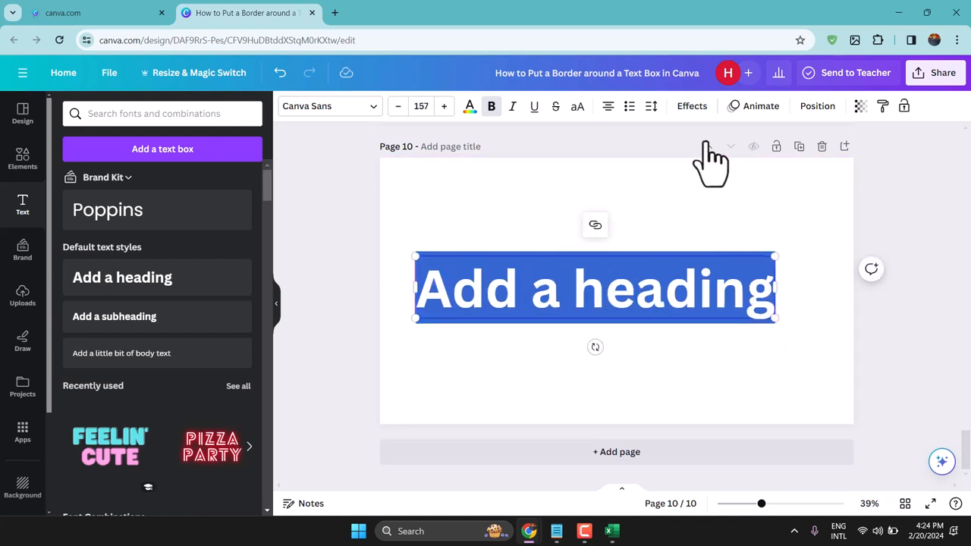
Step: Apply the Outline effect to the heading and enlarge it to size 177
click(692, 106)
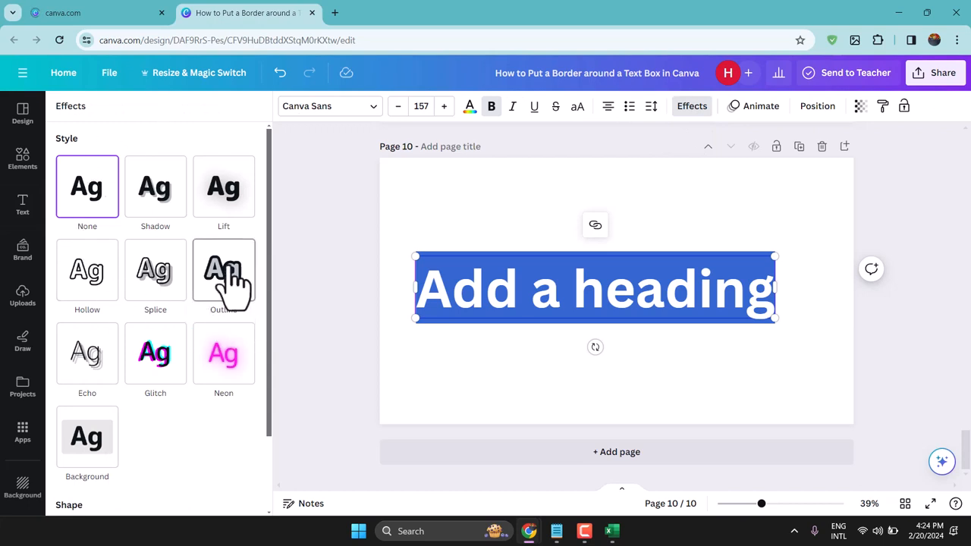
click(223, 270)
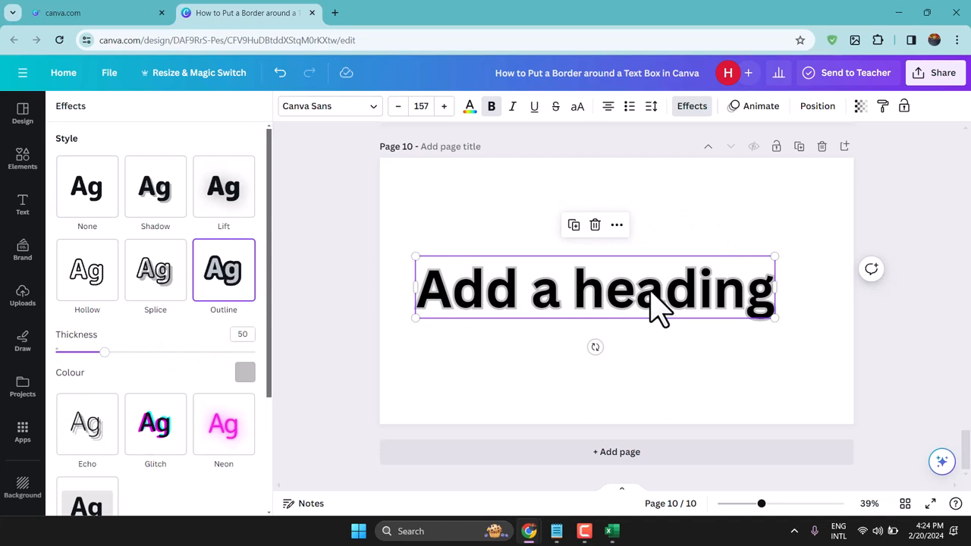
mouse_move(773, 321)
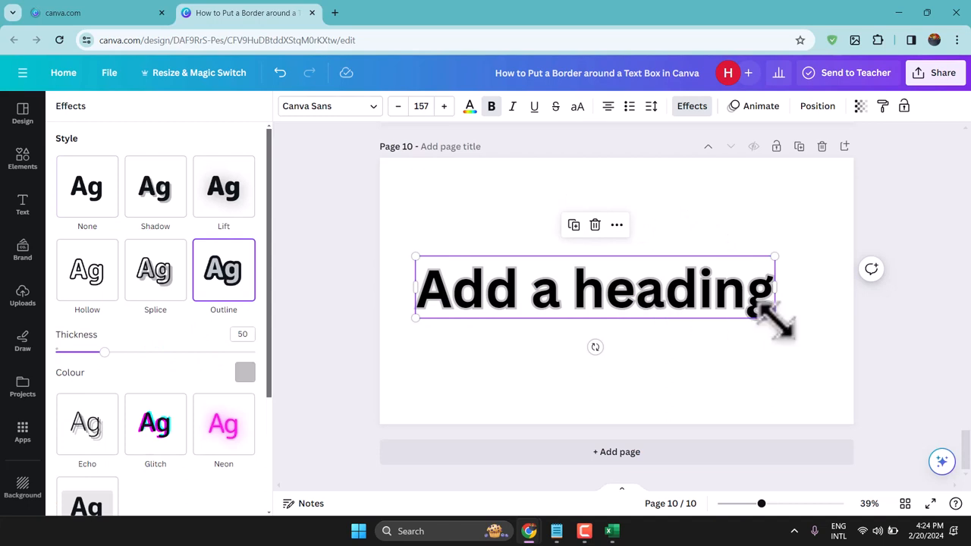
drag(774, 317, 819, 326)
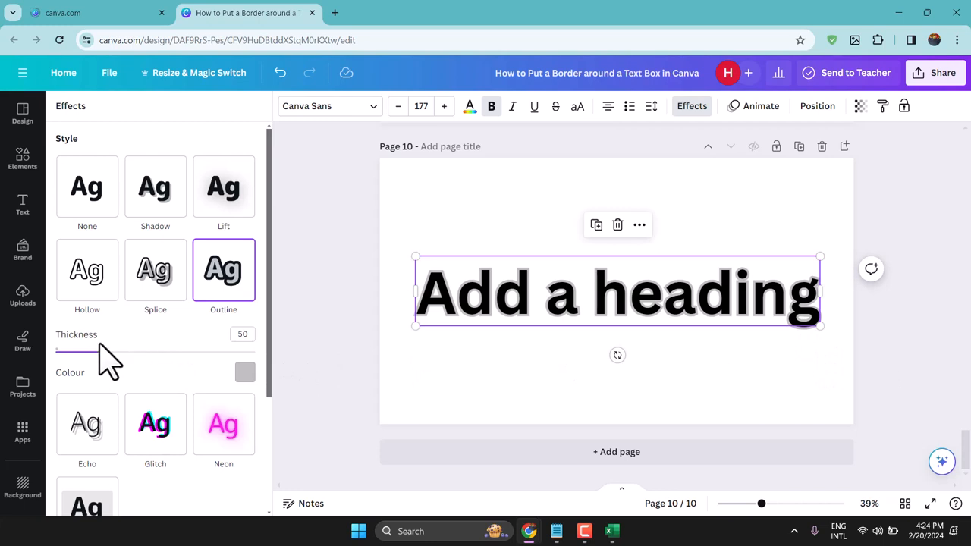
Step: Adjust the Outline thickness slider, settling it at 100
drag(59, 352, 236, 352)
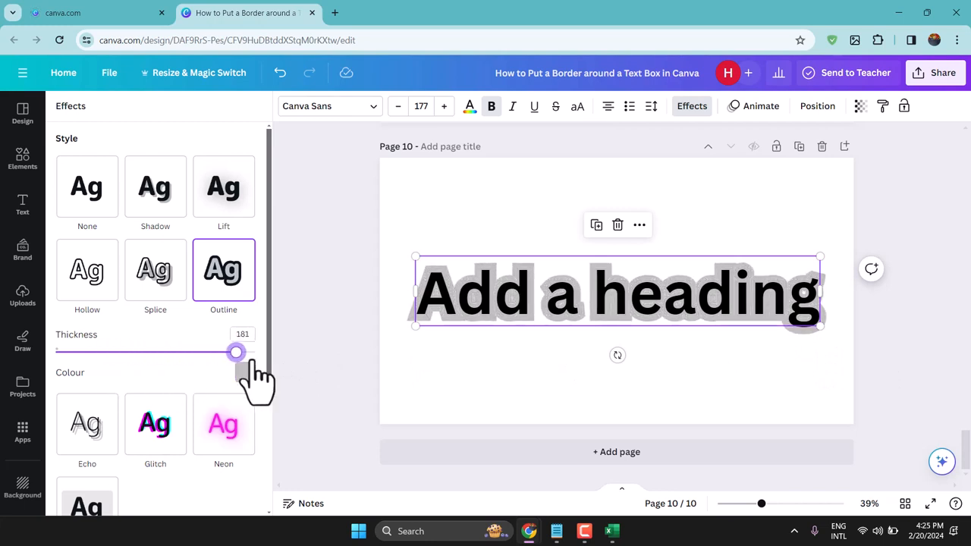
drag(237, 351, 55, 352)
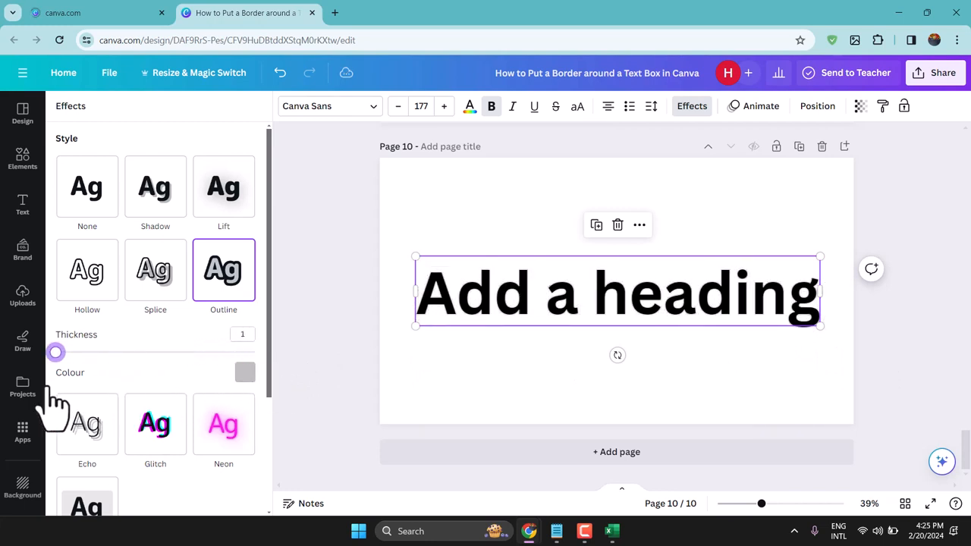
drag(55, 352, 80, 352)
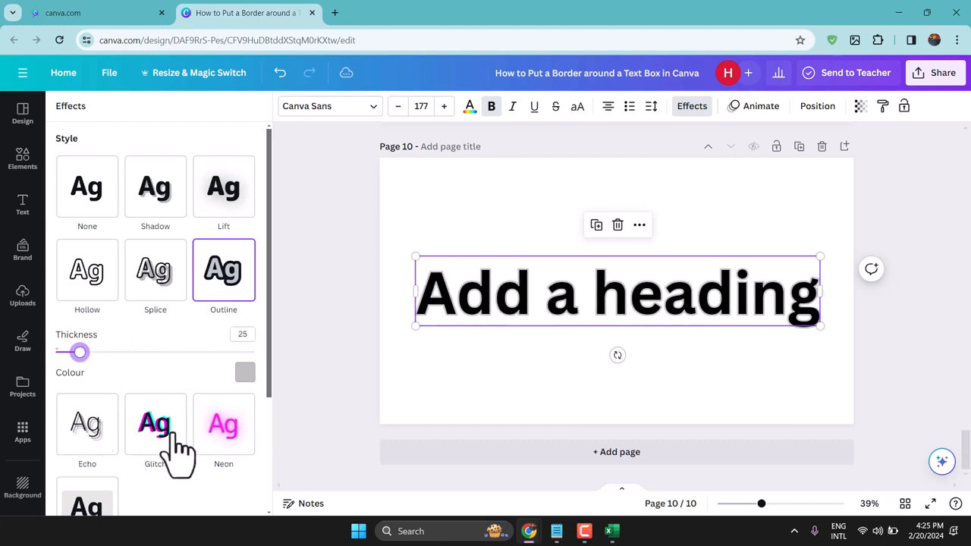
drag(79, 352, 255, 352)
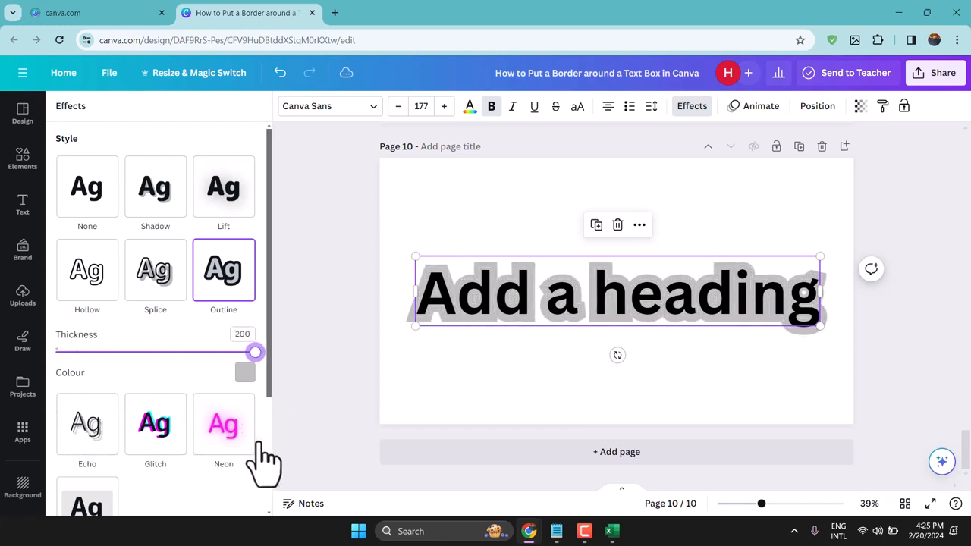
drag(255, 352, 188, 352)
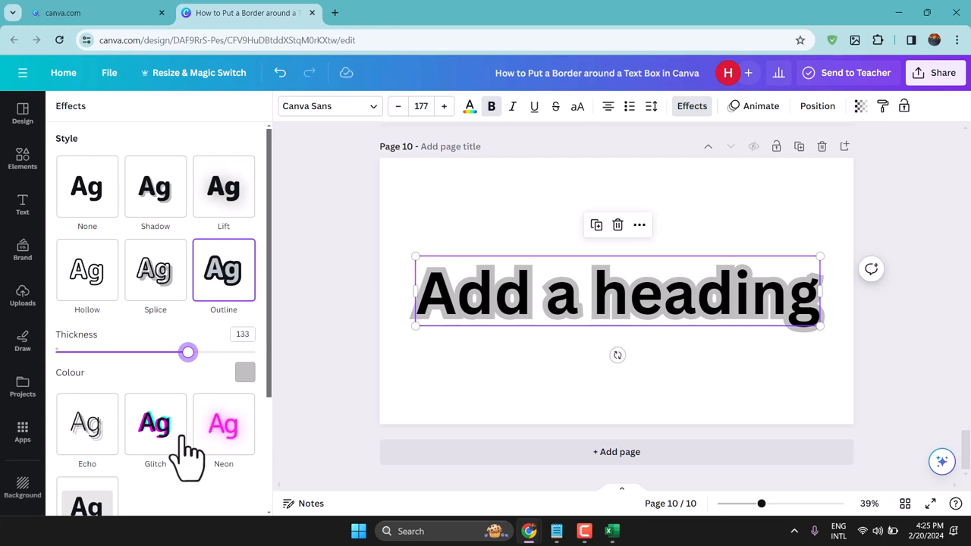
drag(188, 352, 155, 352)
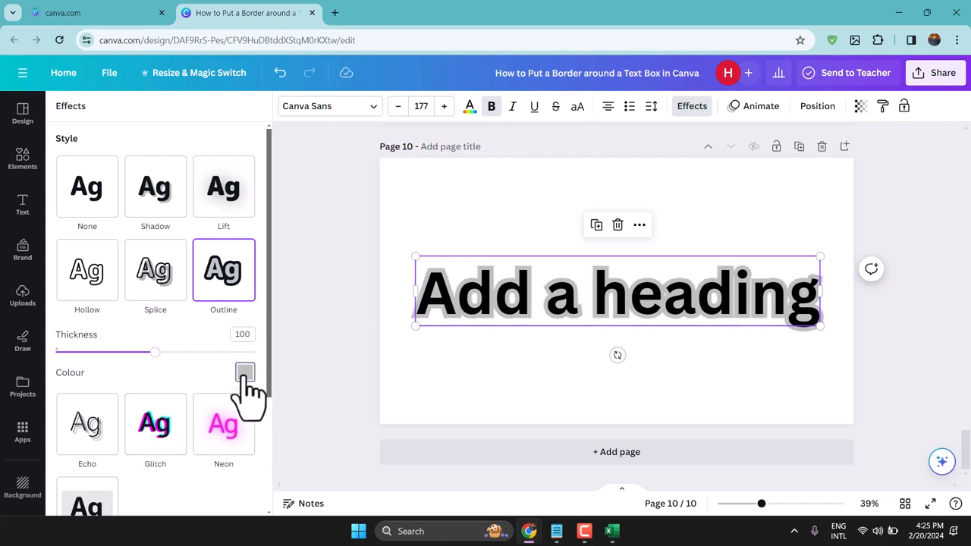
Step: Set the outline colour to red from Document colours after trying orange
click(246, 374)
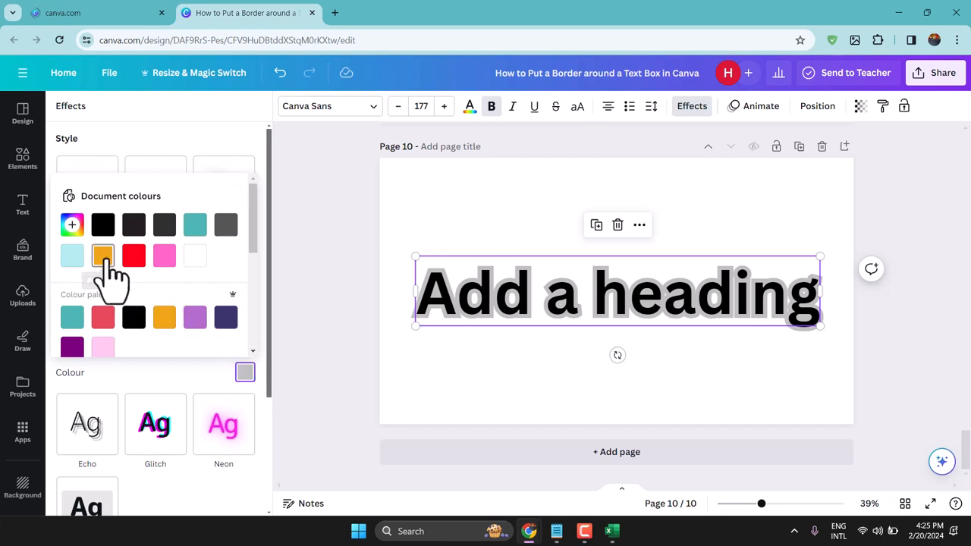
click(103, 254)
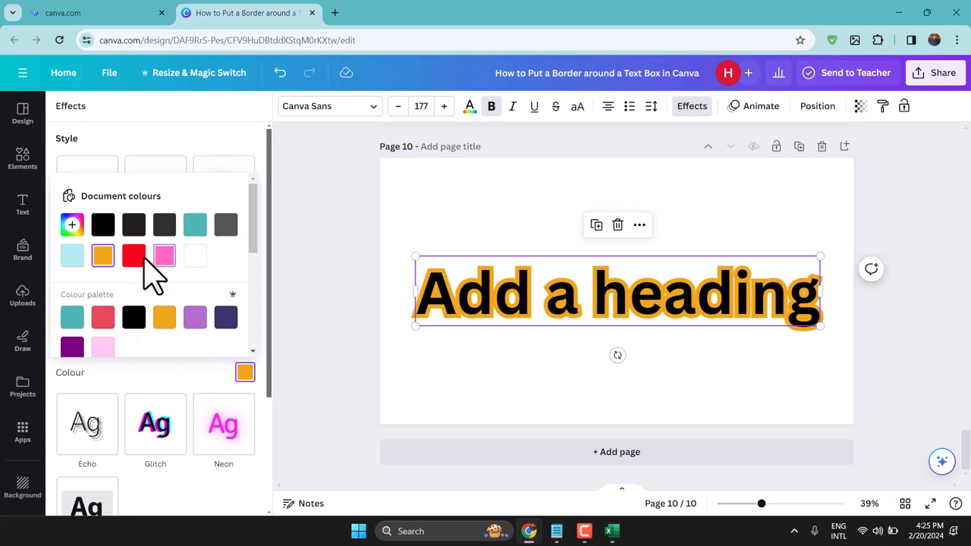
click(134, 254)
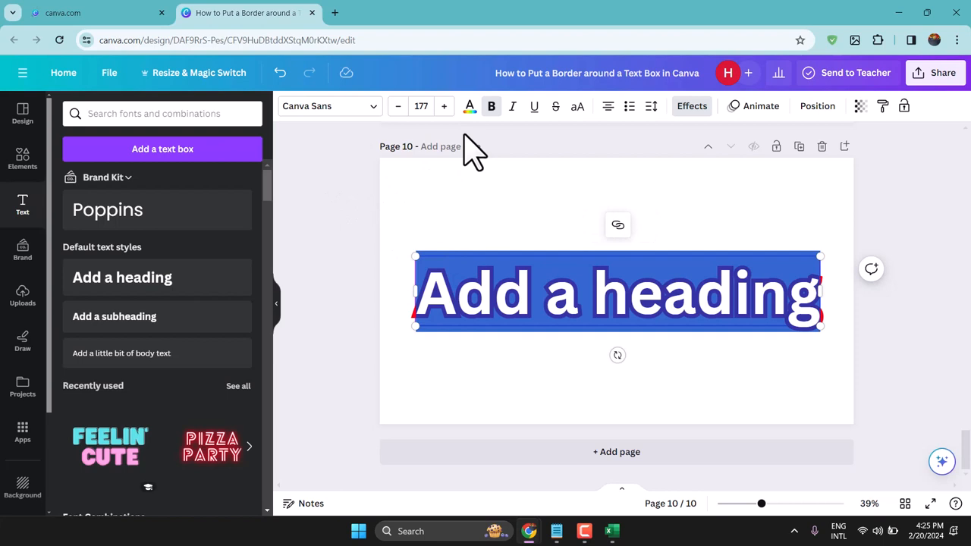
Step: Reselect the heading, switch its outline colour to black, then select blank page 11
click(470, 106)
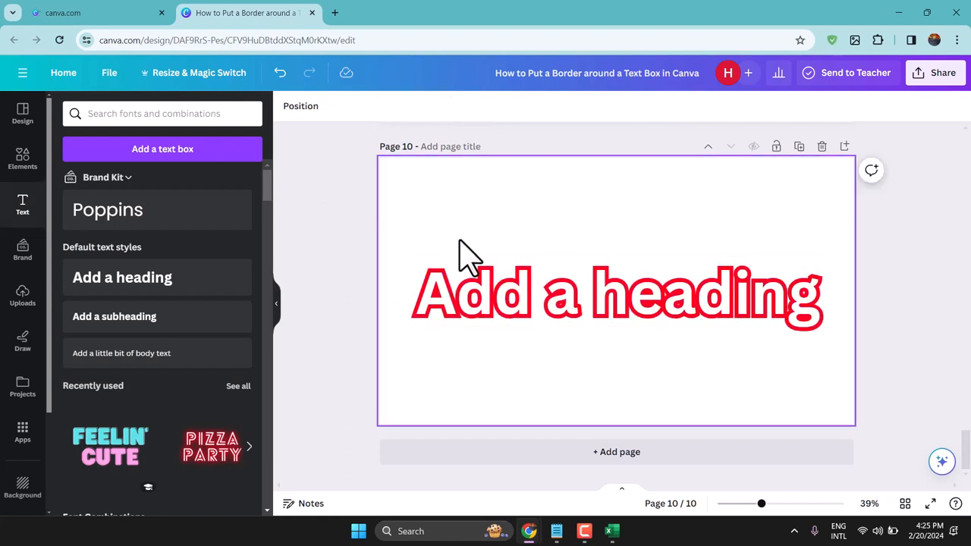
click(615, 292)
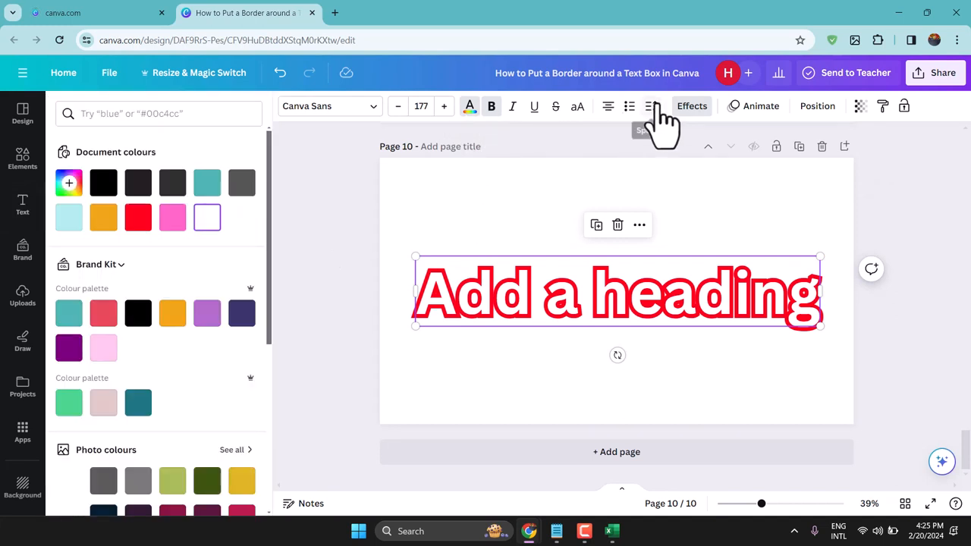
mouse_move(470, 137)
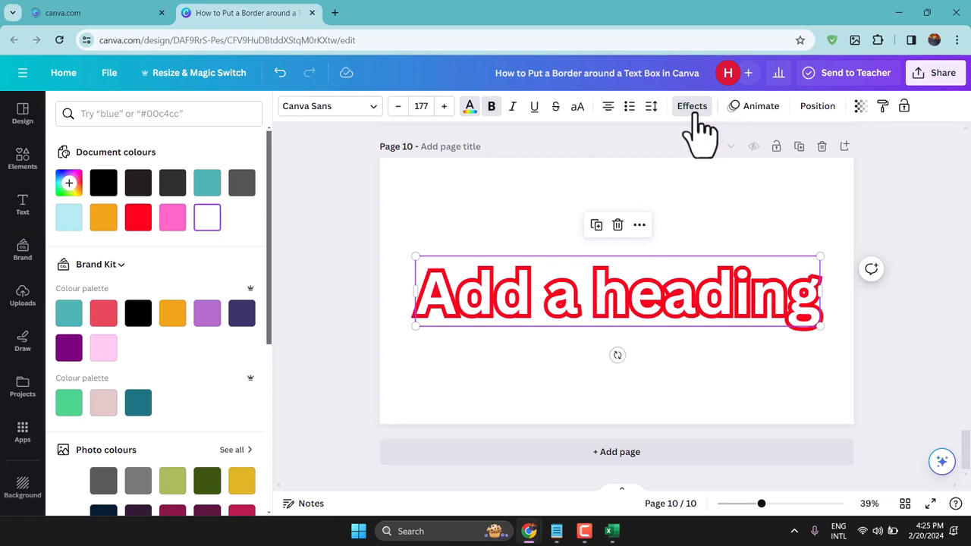
click(692, 106)
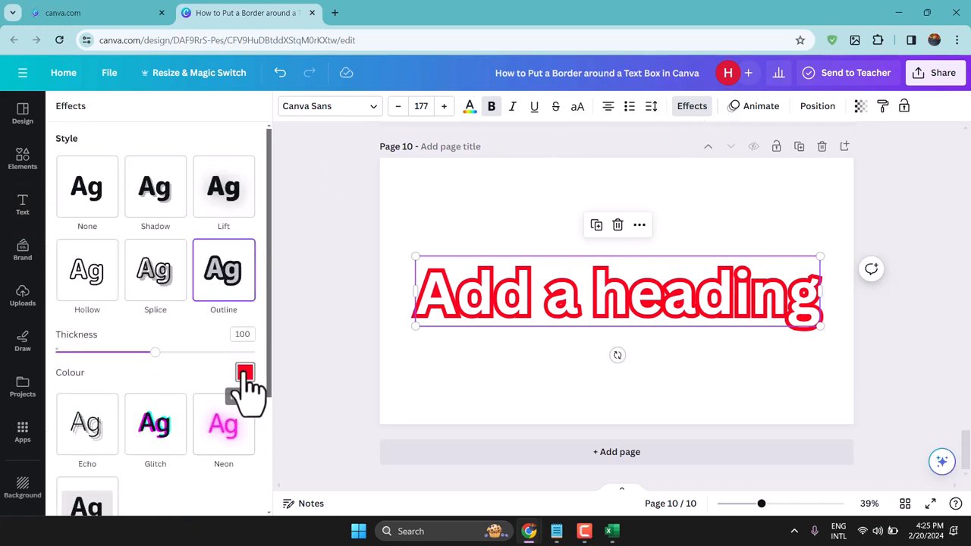
click(244, 372)
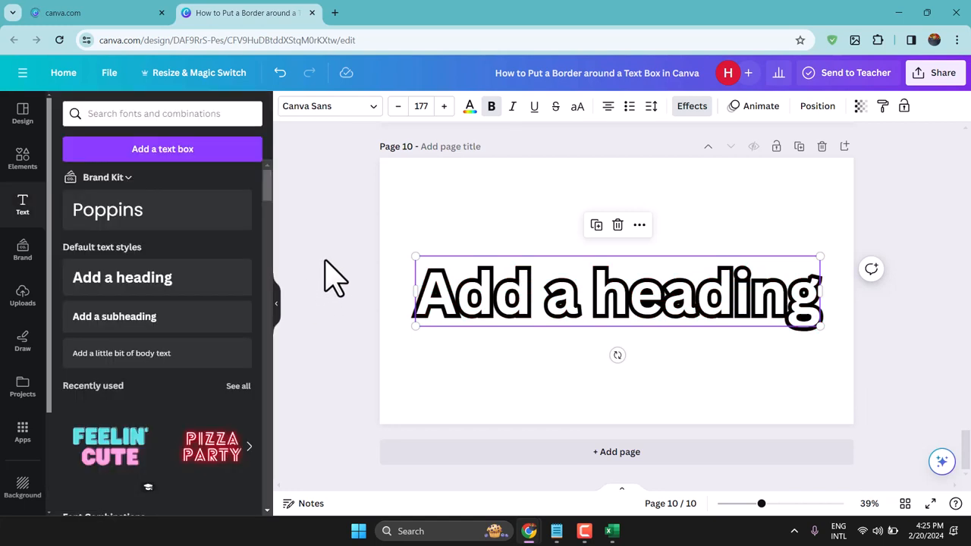
click(616, 452)
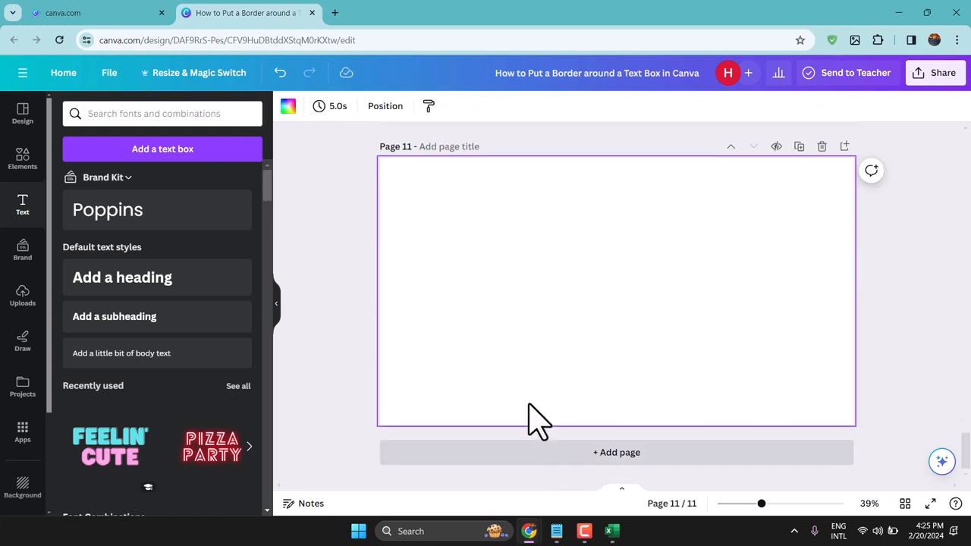
Step: Add a heading reading 'TEXT' at size 266 near the top centre of page 11
click(121, 276)
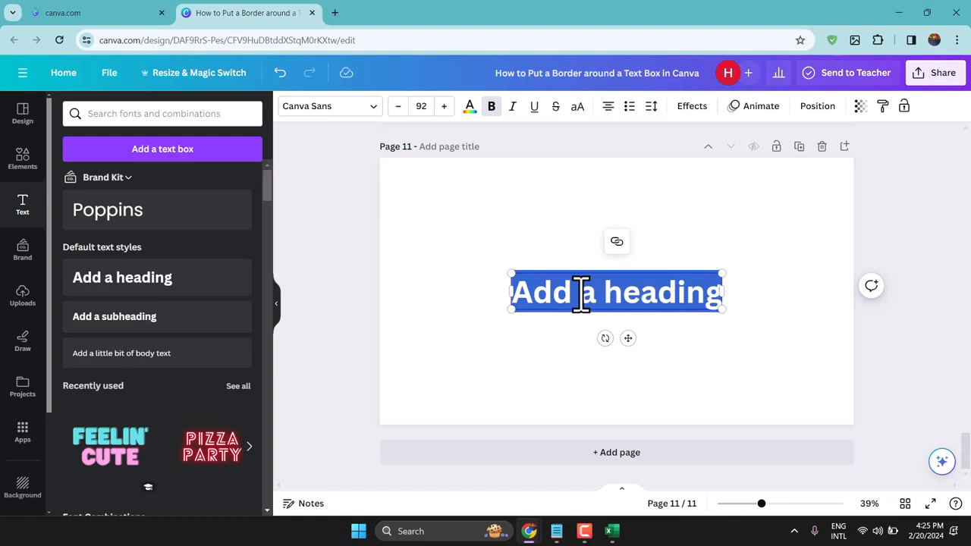
text(TEXT)
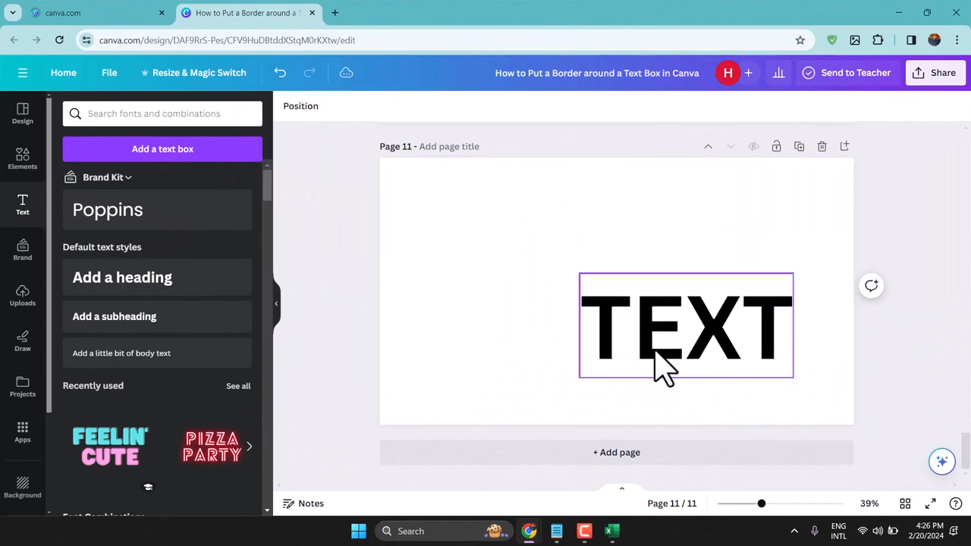
drag(686, 326, 603, 265)
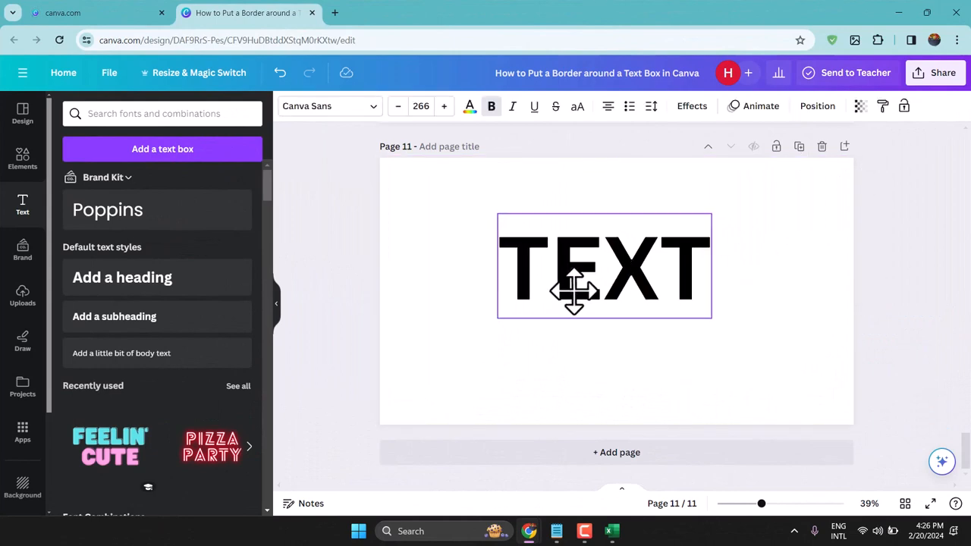
click(604, 265)
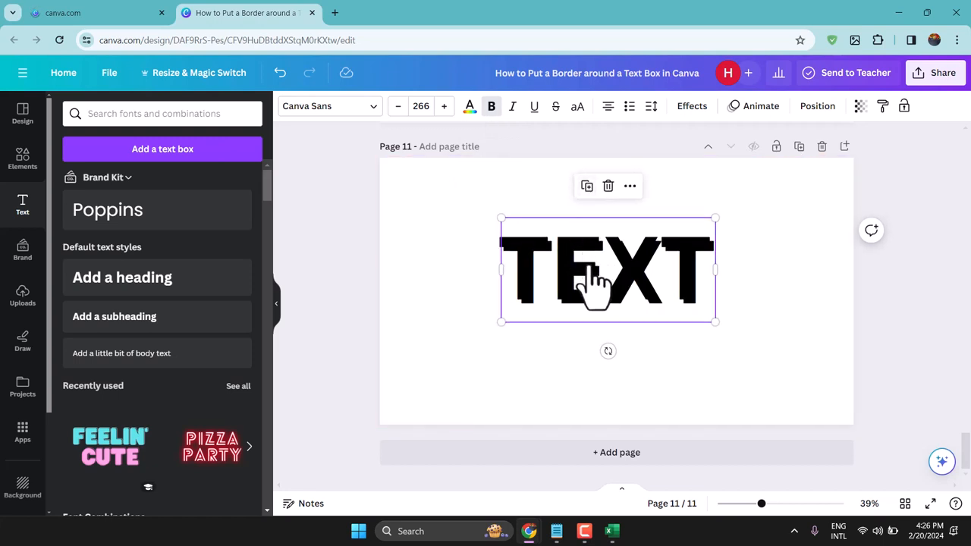
Step: Duplicate TEXT, colour the copy white and align it over the black original
drag(606, 270, 606, 356)
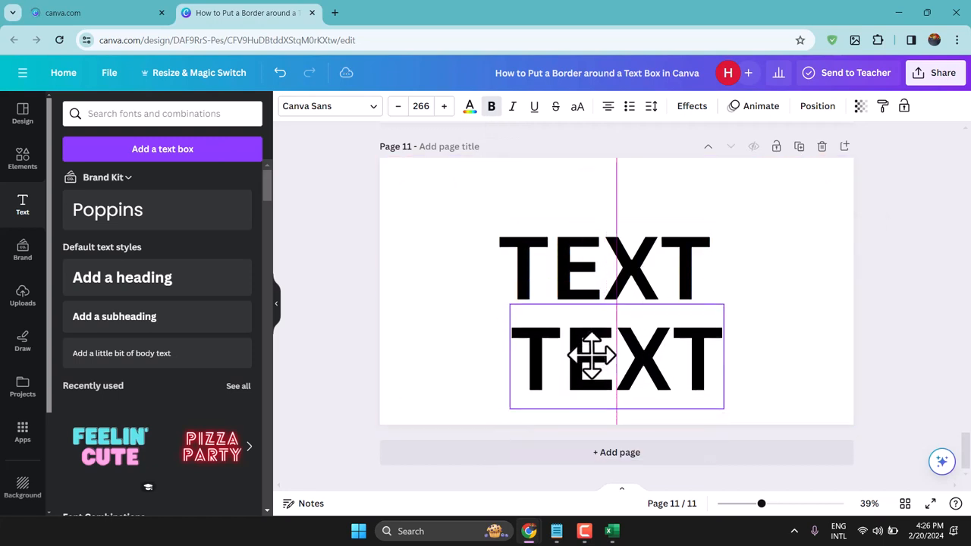
click(616, 357)
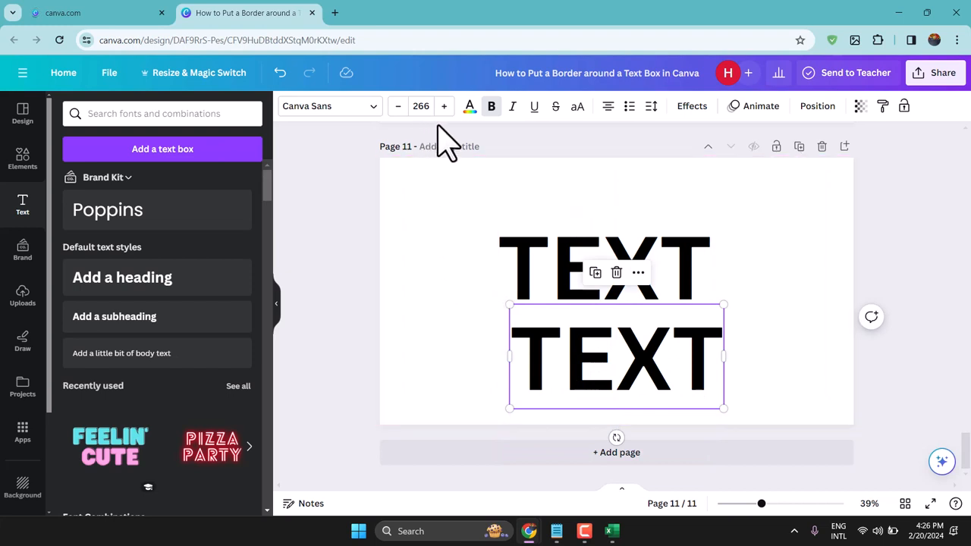
click(468, 106)
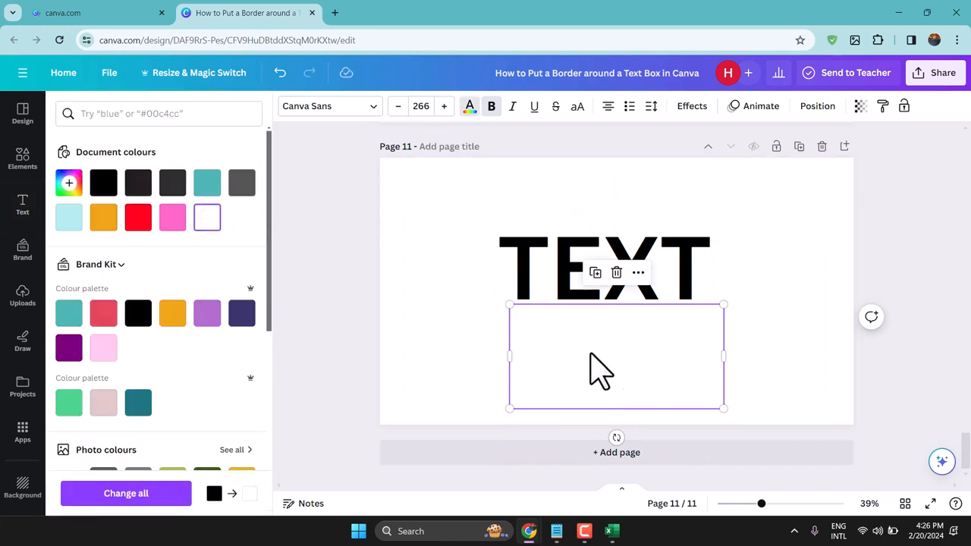
drag(601, 370, 576, 289)
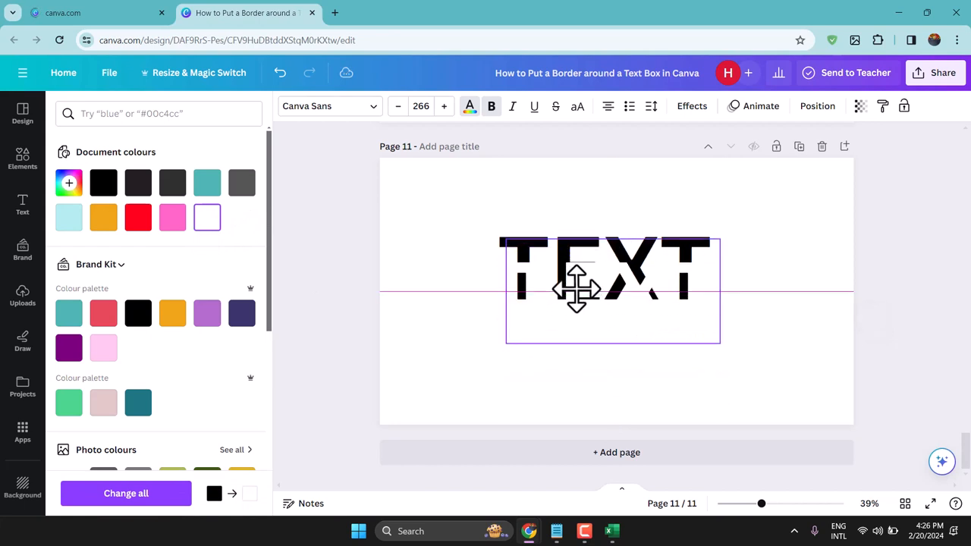
drag(576, 288, 576, 270)
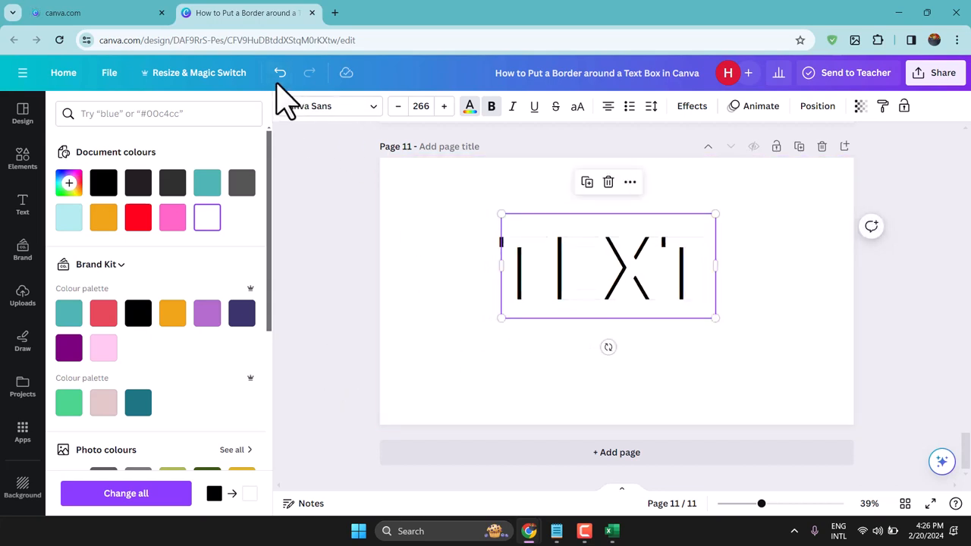
Step: Undo the white overlay copy and close the colour panel
click(279, 73)
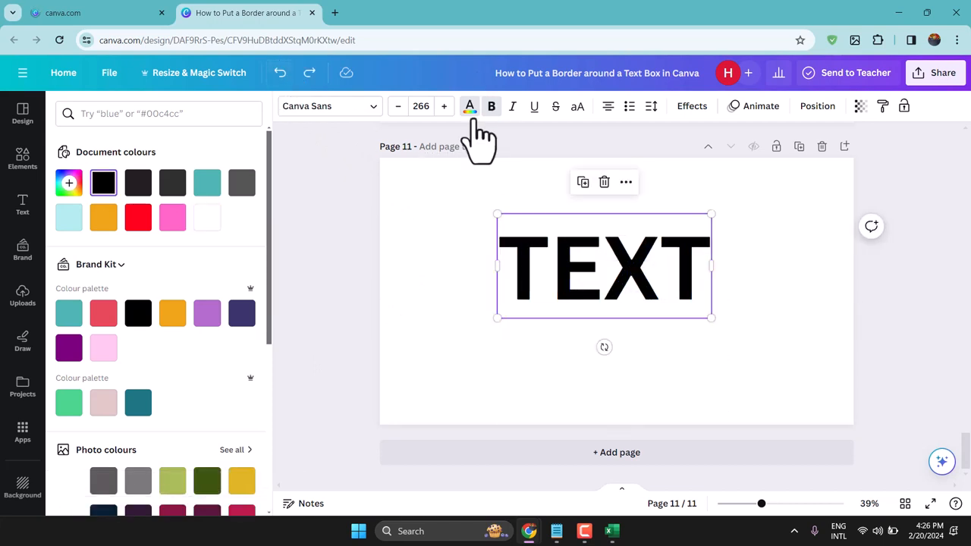
click(21, 205)
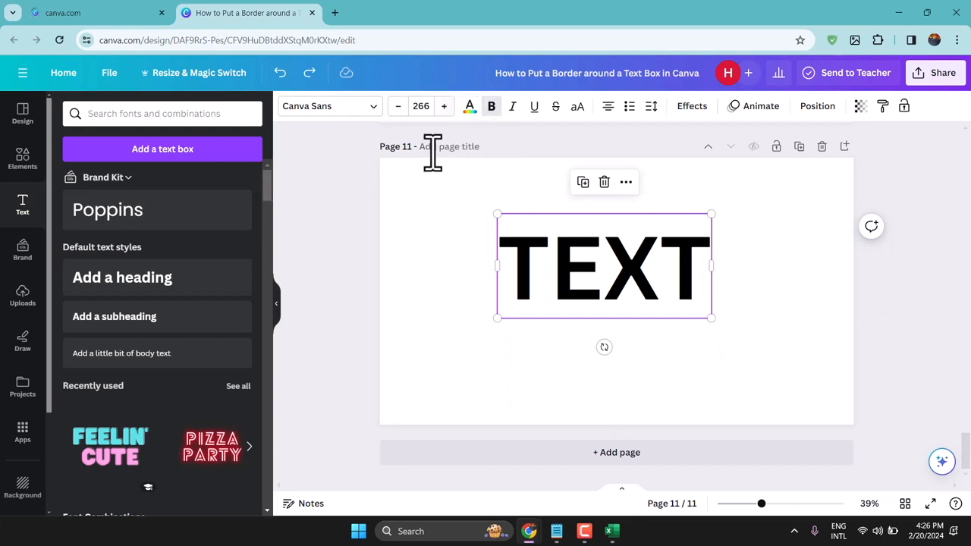
mouse_move(497, 149)
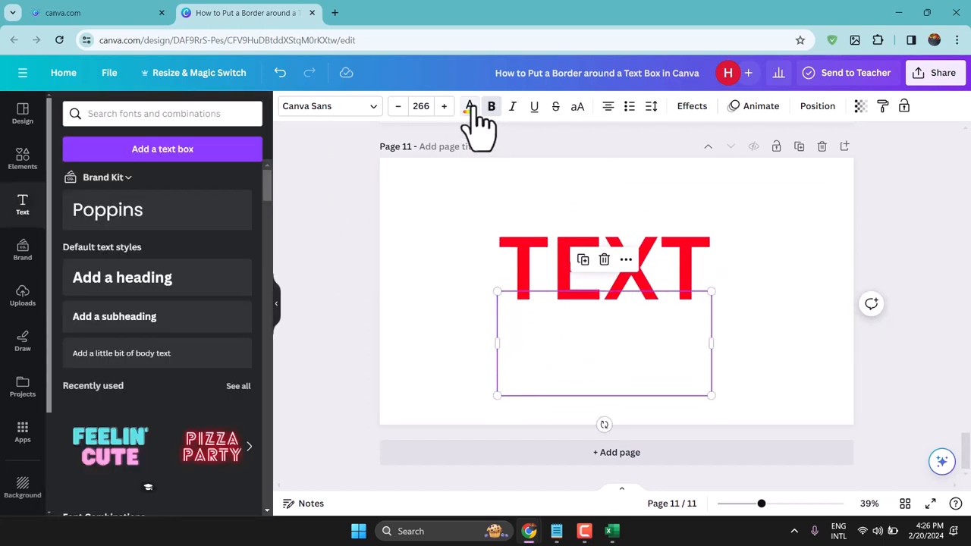
Step: Colour the lower copy black and lay it over the red TEXT
click(469, 107)
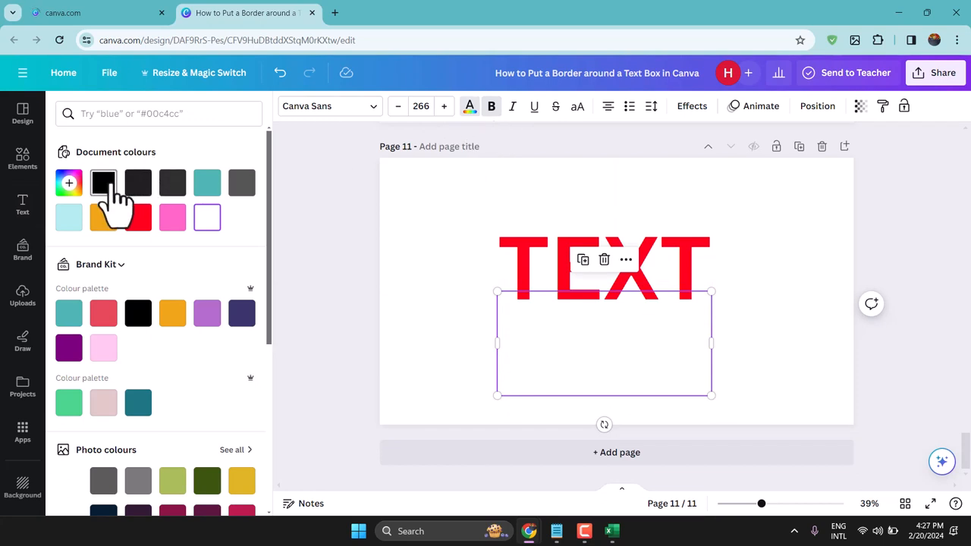
click(103, 182)
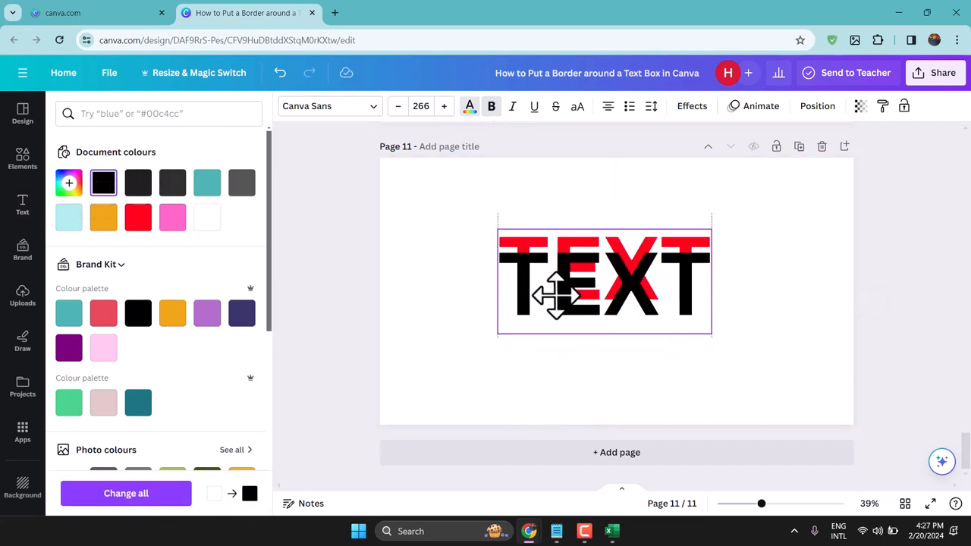
drag(559, 295, 561, 279)
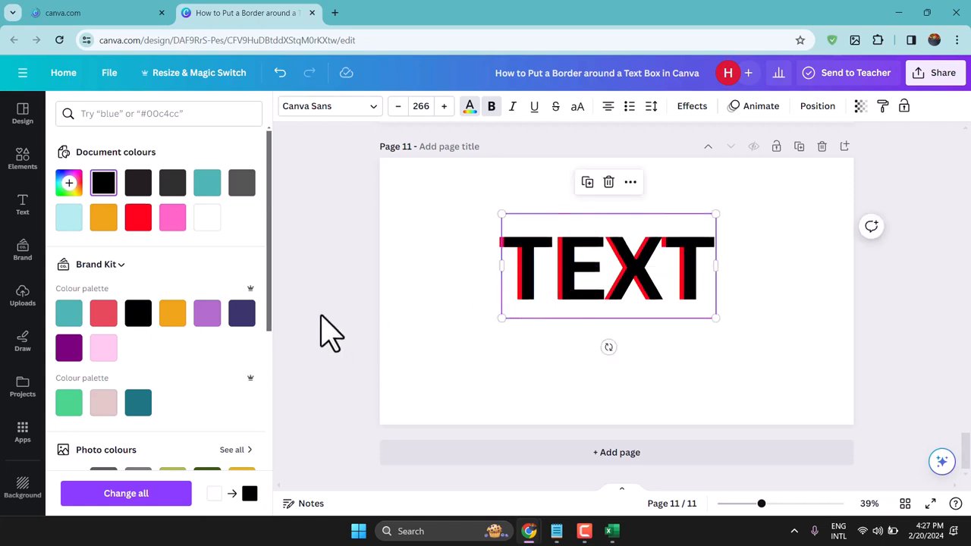
click(21, 205)
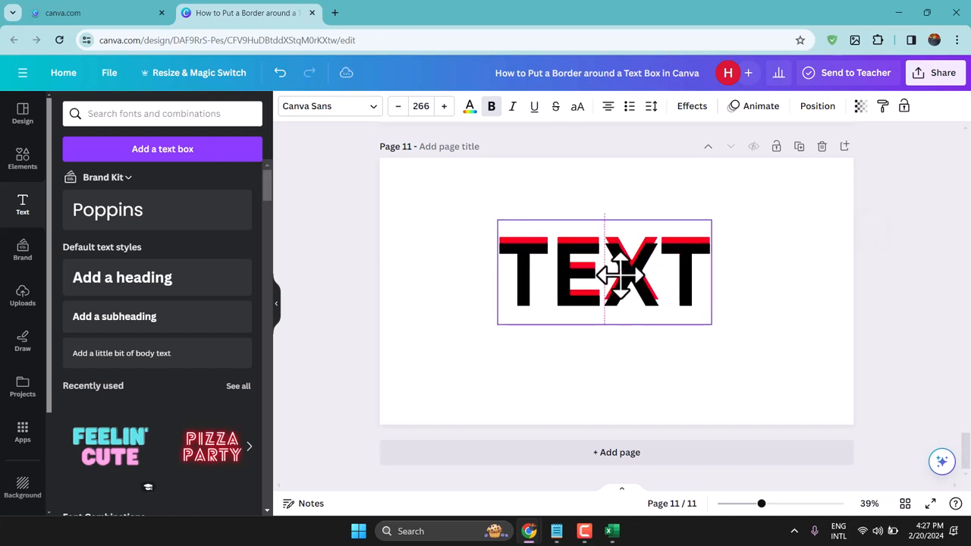
Step: Offset the black copy slightly so thin red edges show like an outline
drag(603, 271, 599, 266)
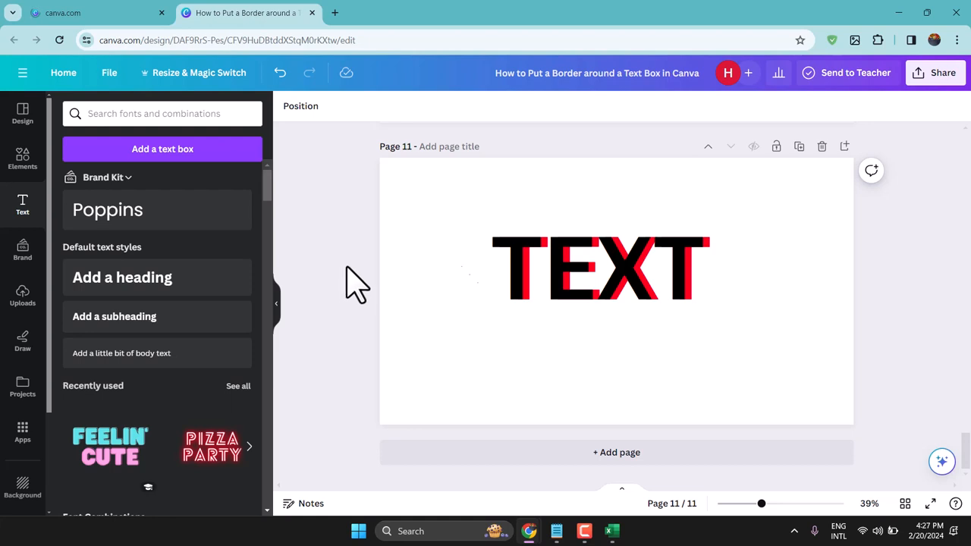
click(600, 267)
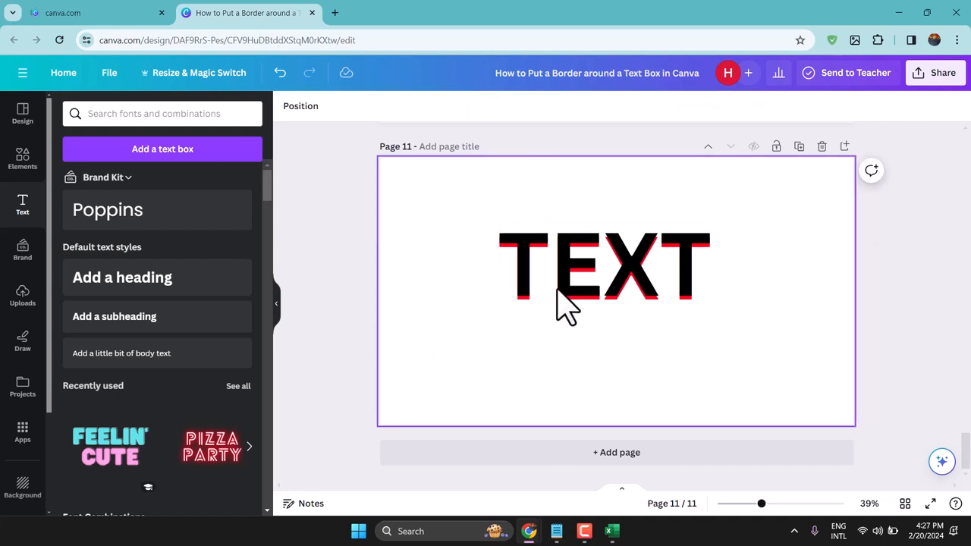
click(604, 273)
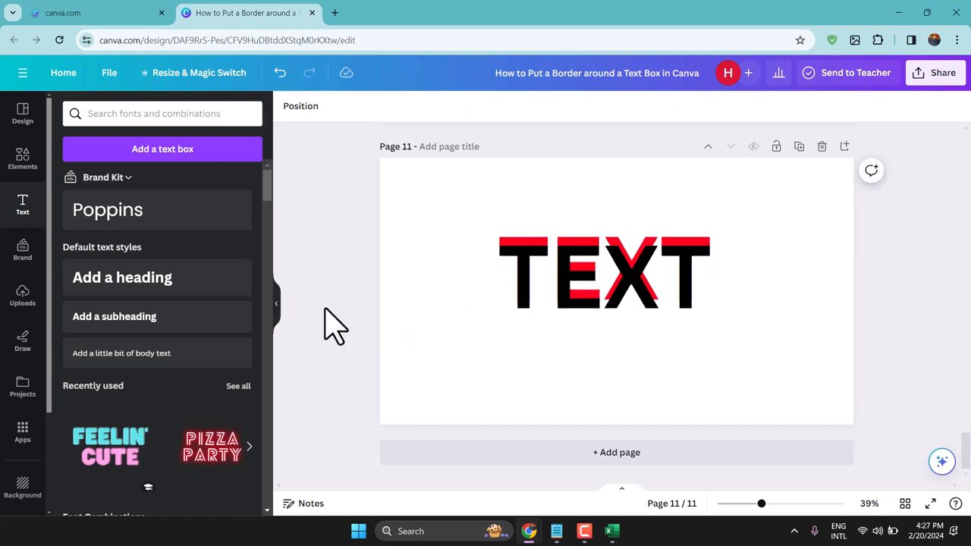
click(603, 273)
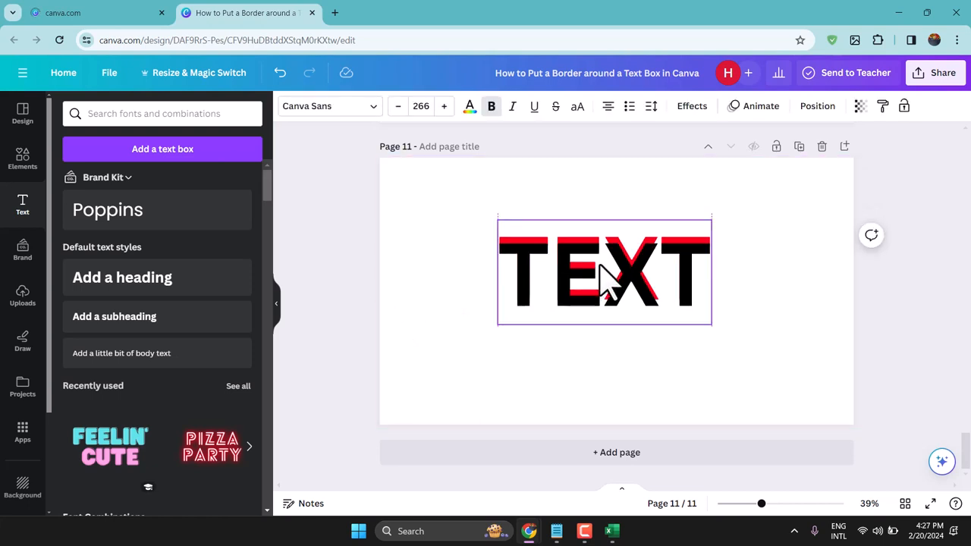
drag(604, 272, 607, 265)
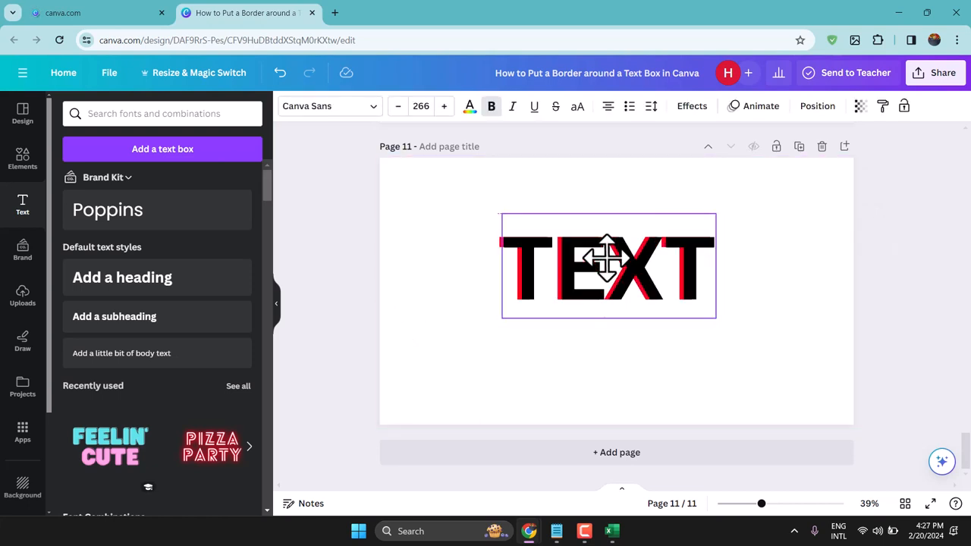